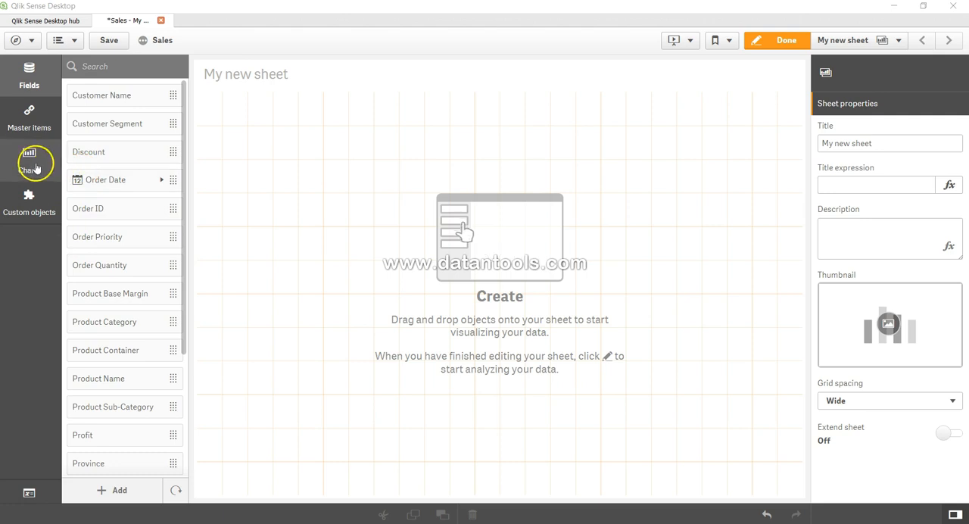
- Show the Charts list in the asset sidebar to reach the Filter pane object
click(28, 159)
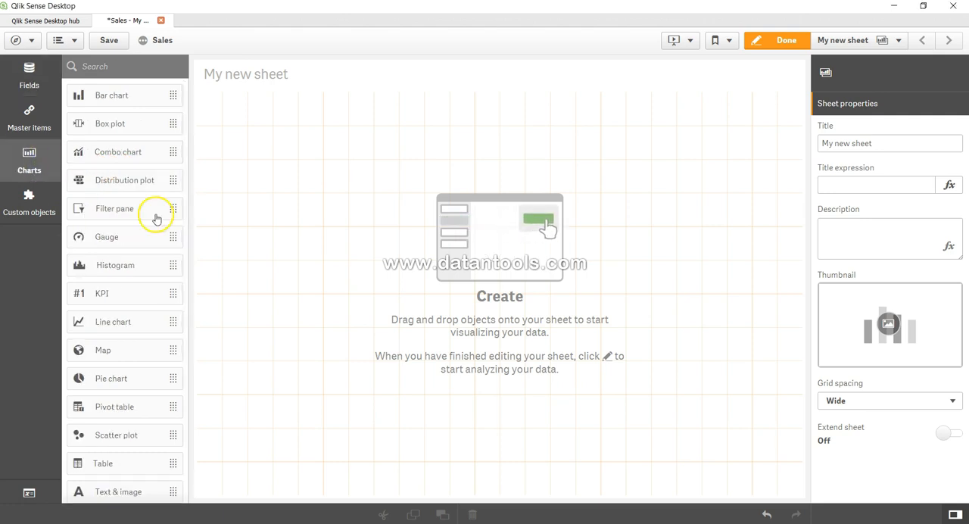
mouse_move(121, 215)
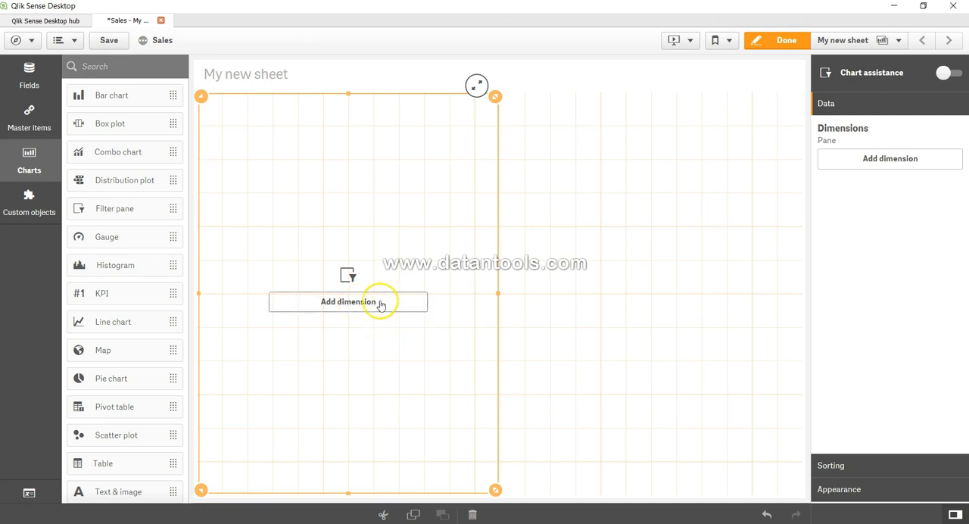
- Add Customer Segment and Order Priority as the filter pane's first two dimensions
click(348, 301)
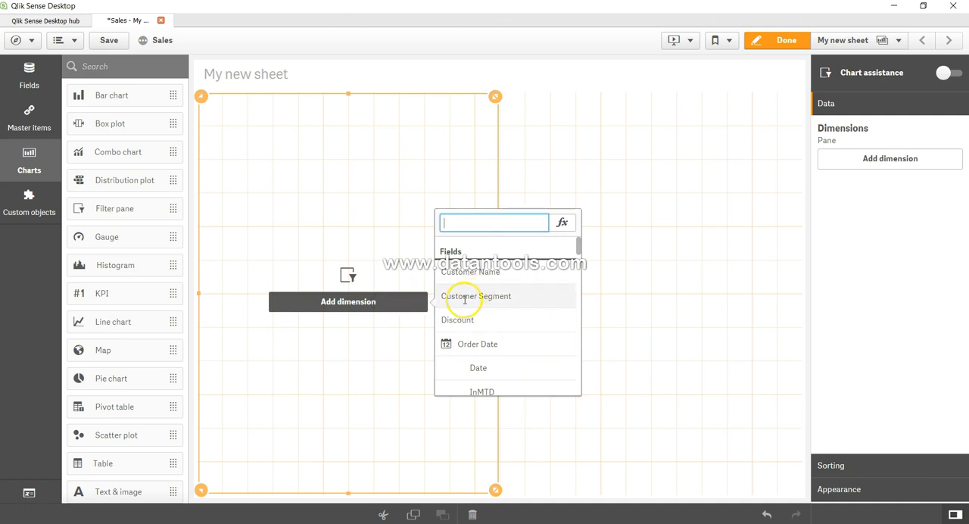
click(477, 297)
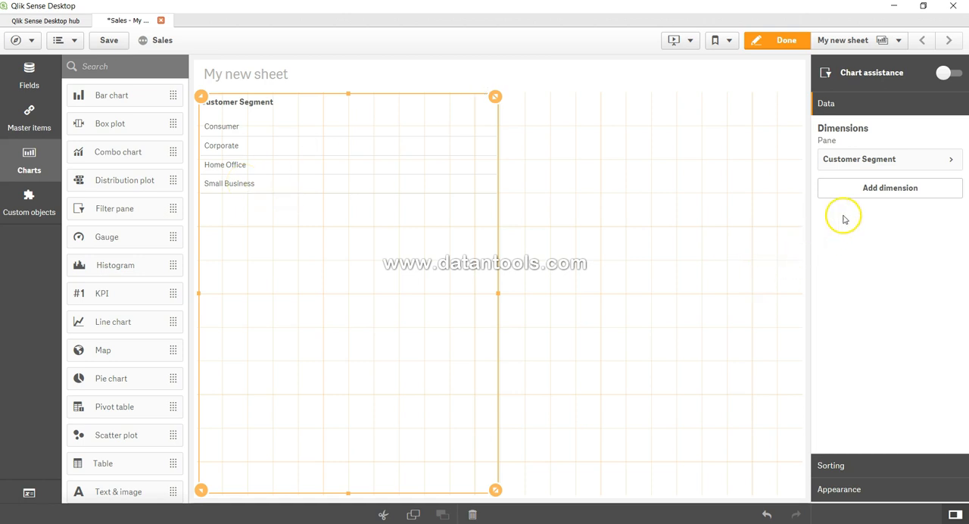
click(890, 187)
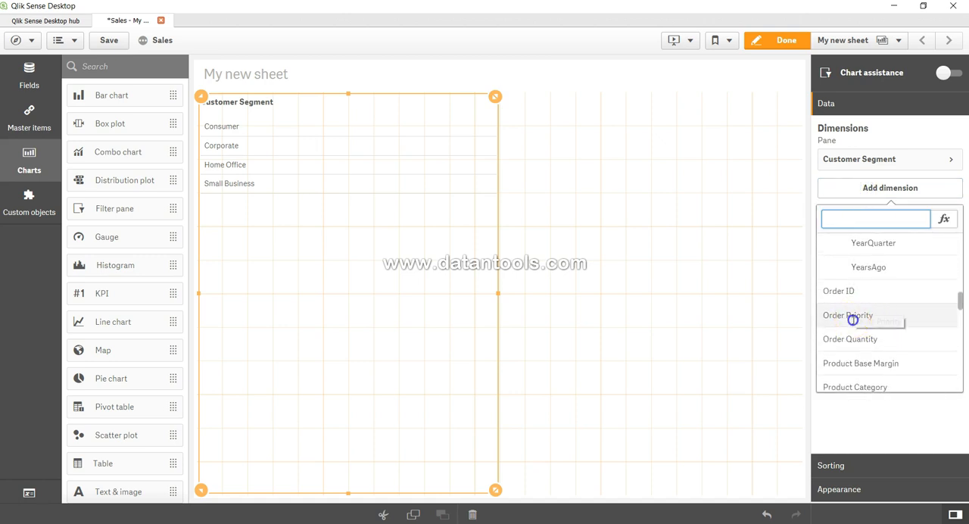
click(848, 314)
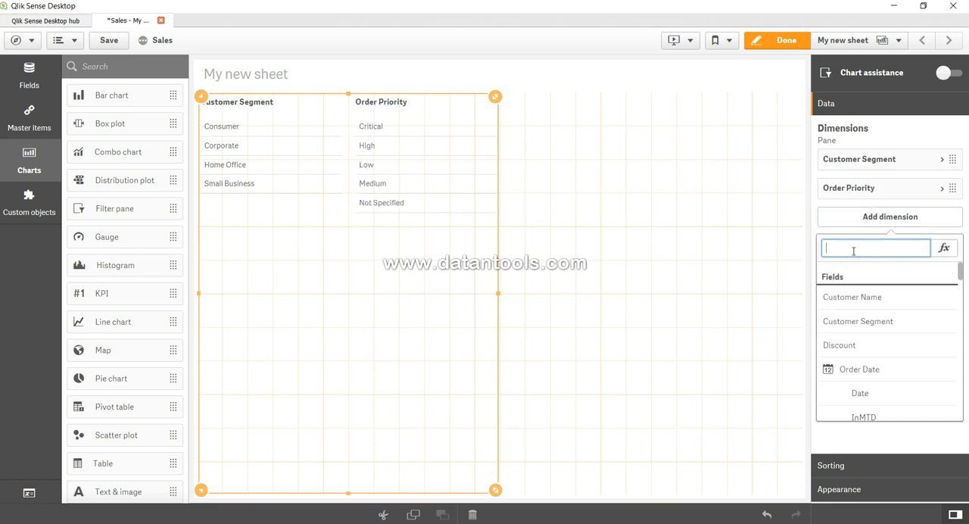
text(Order)
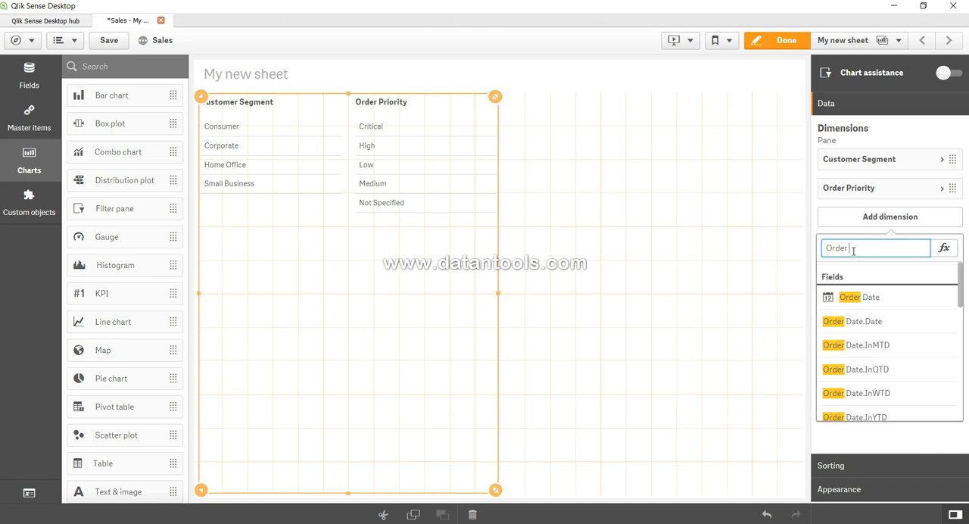
- Add Ship Mode and Product Category as further dimensions, found via search
text(Ship mo)
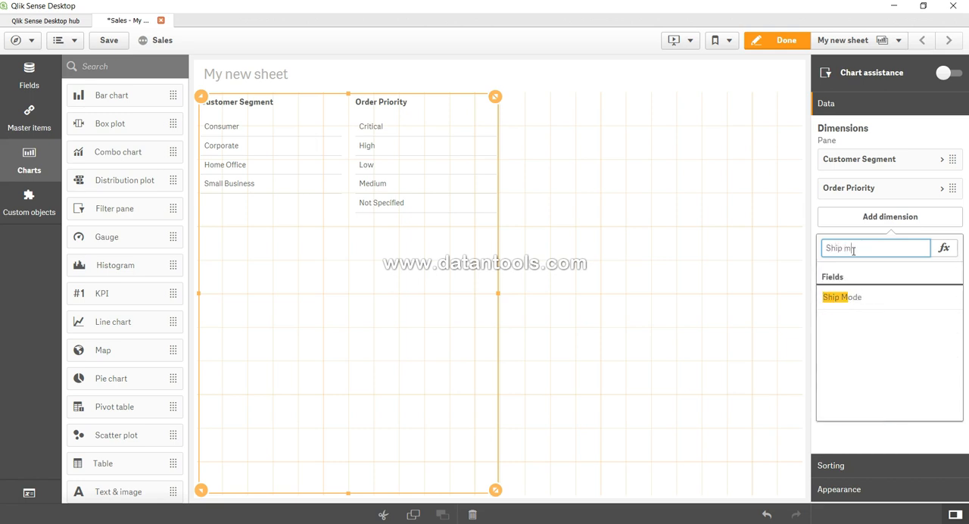
click(842, 297)
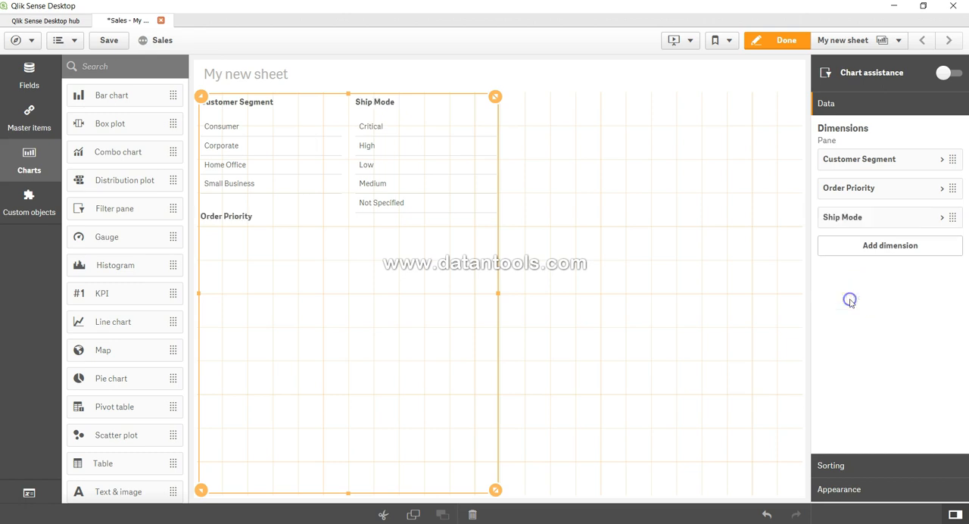
click(890, 246)
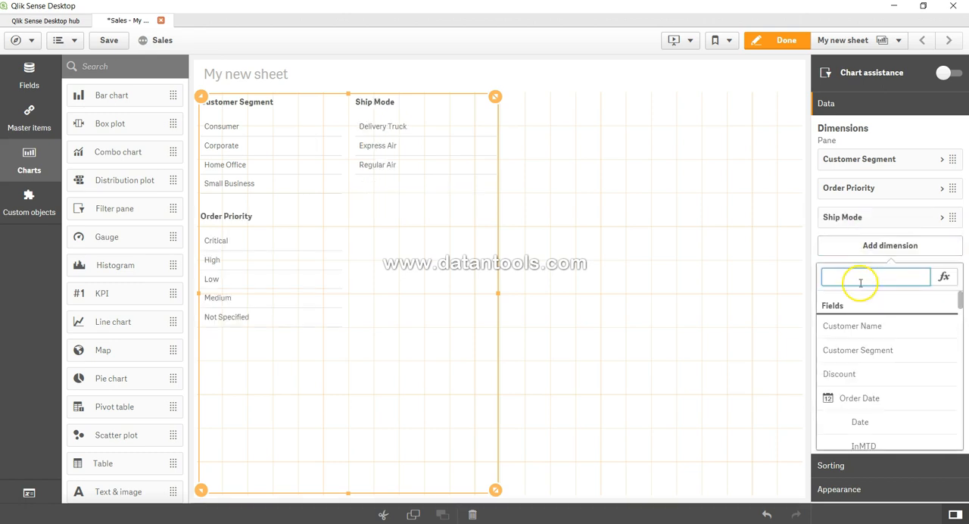
text(produc)
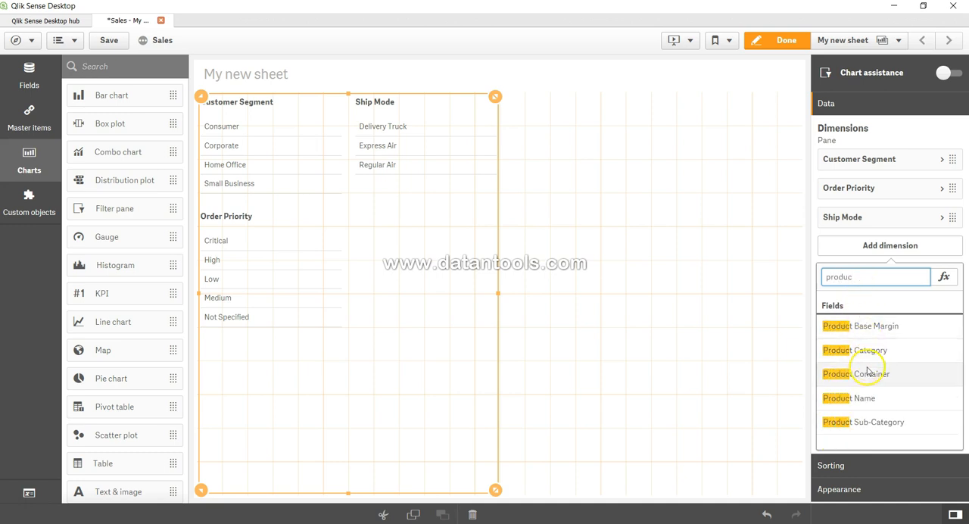
click(854, 350)
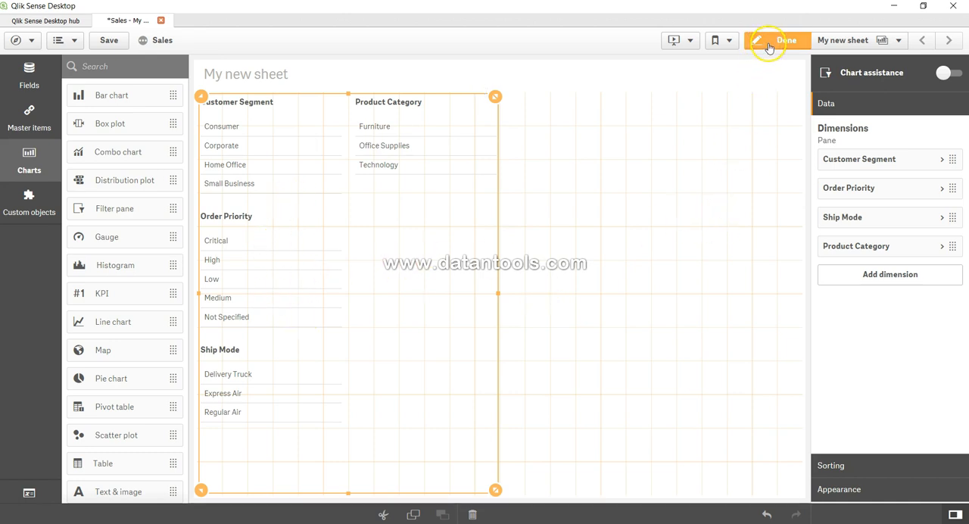
mouse_move(786, 39)
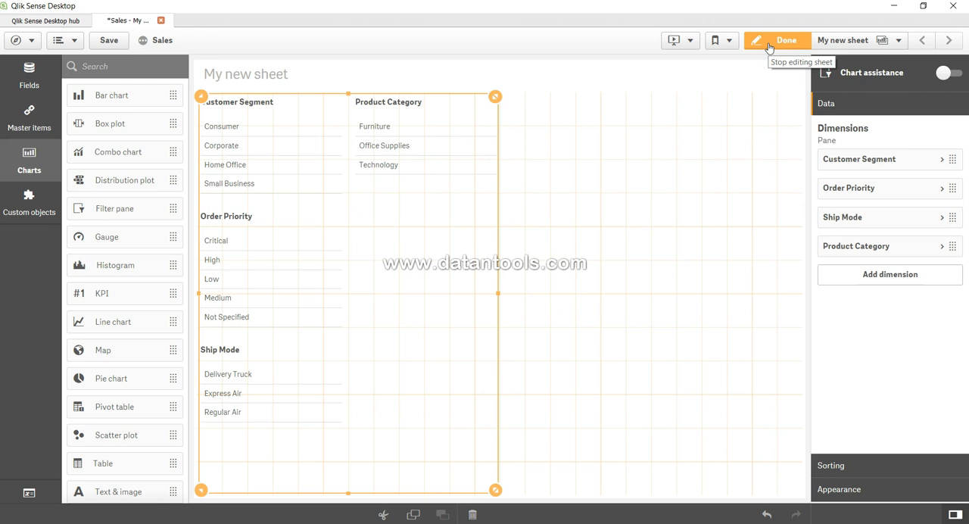
- Leave edit mode to view the four-field filter pane in analysis mode
click(786, 40)
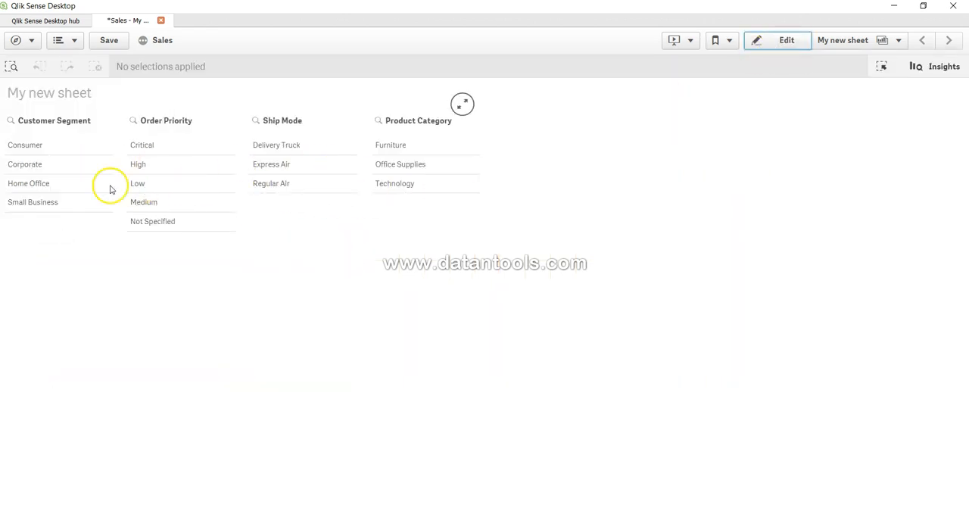
mouse_move(303, 220)
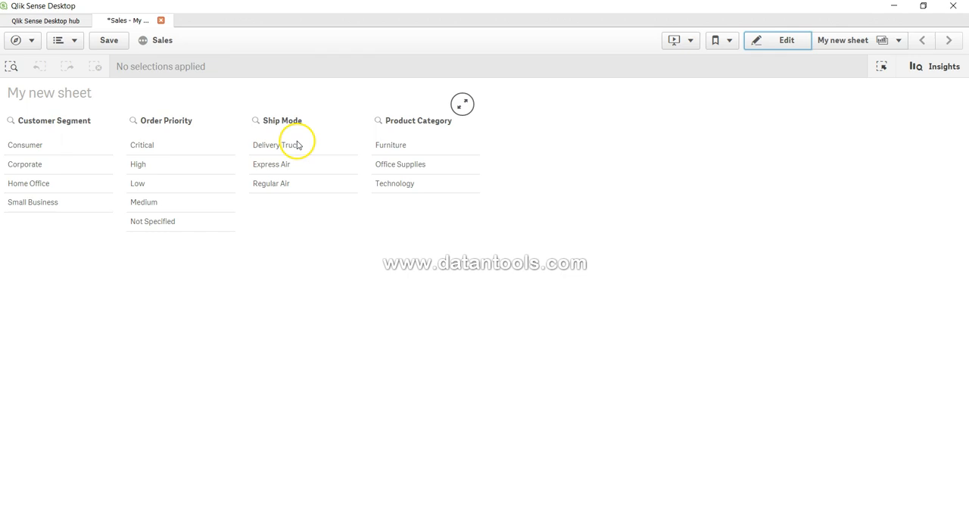
mouse_move(529, 186)
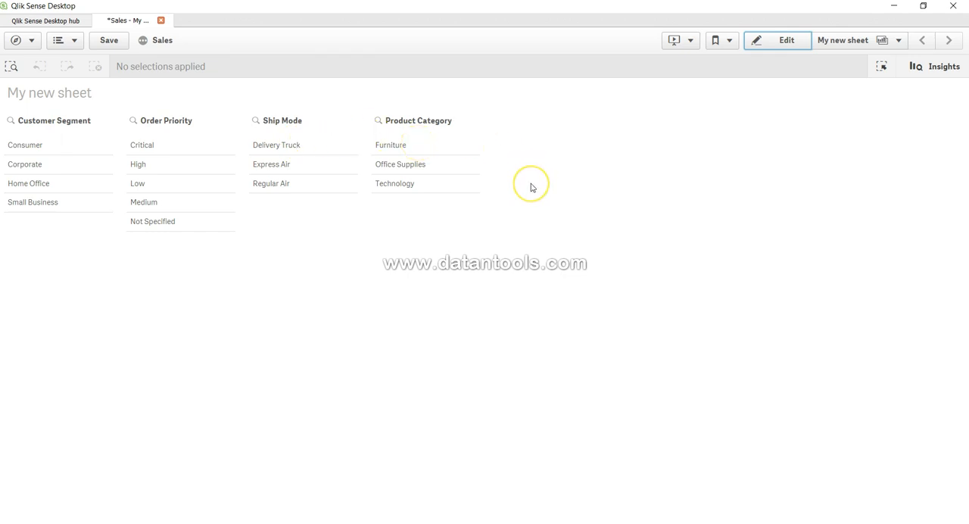
mouse_move(782, 44)
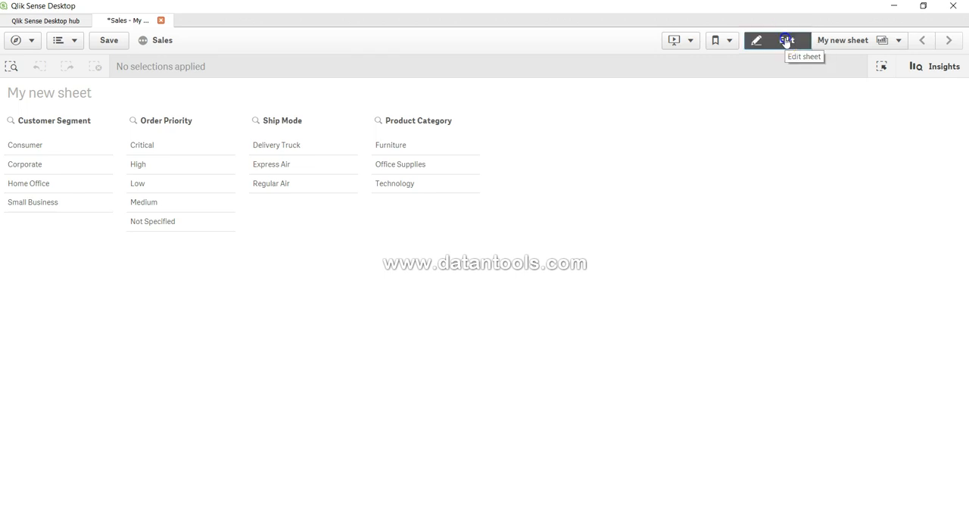
- Back in edit mode, drag the pane into a wide, shallow strip showing four field headers
click(778, 40)
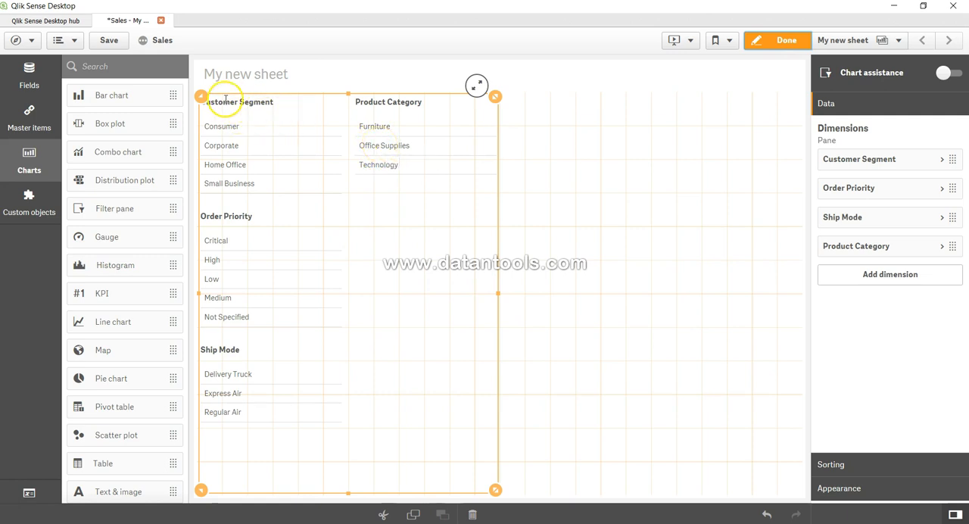
mouse_move(265, 106)
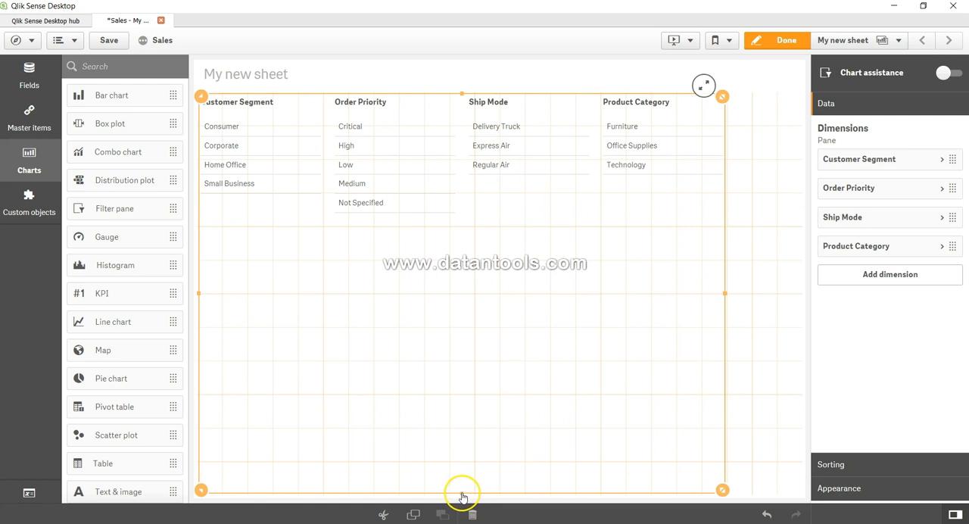
drag(463, 491, 465, 165)
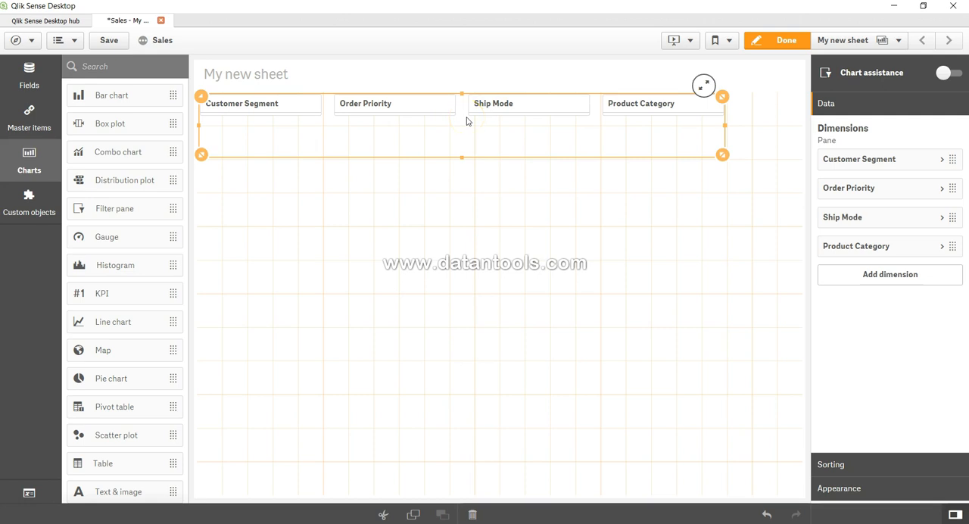
mouse_move(305, 109)
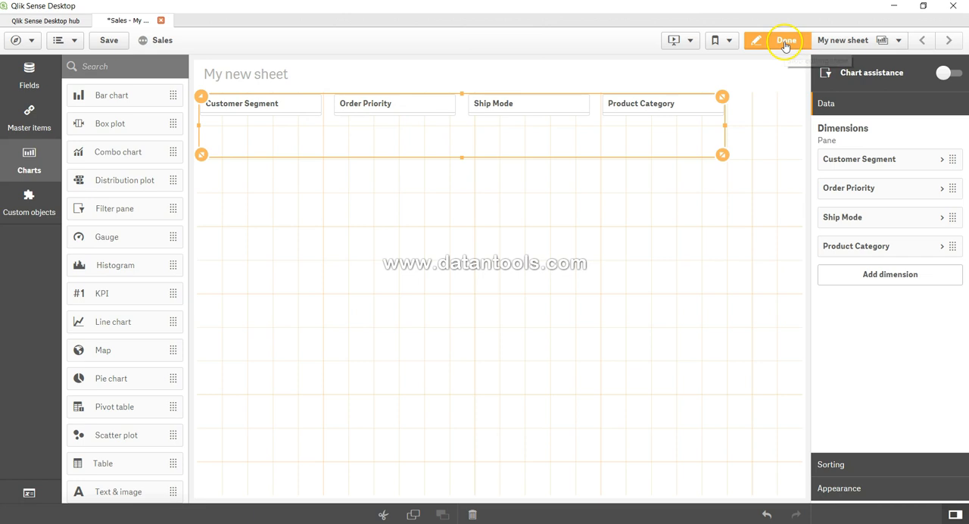
- Preview, shorten the pane to a single row of collapsed headers, and finish editing
click(786, 39)
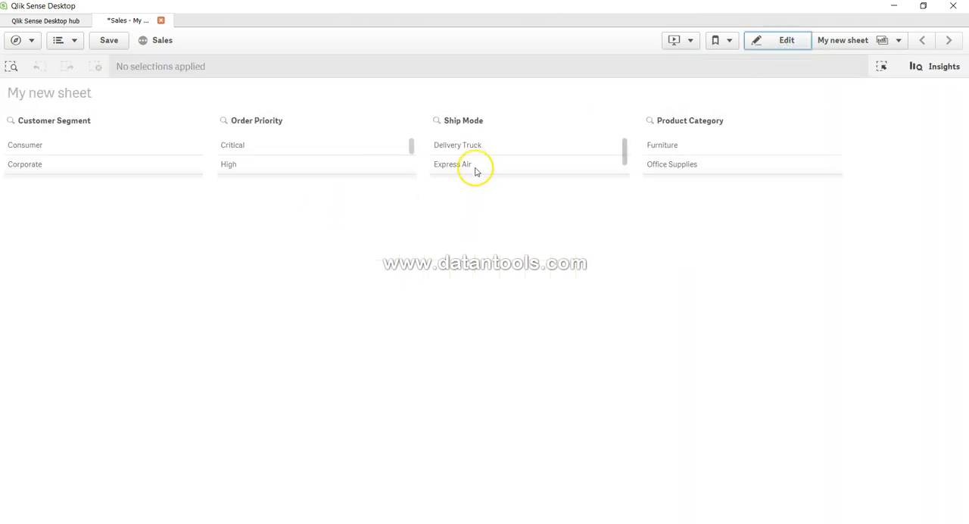
click(788, 39)
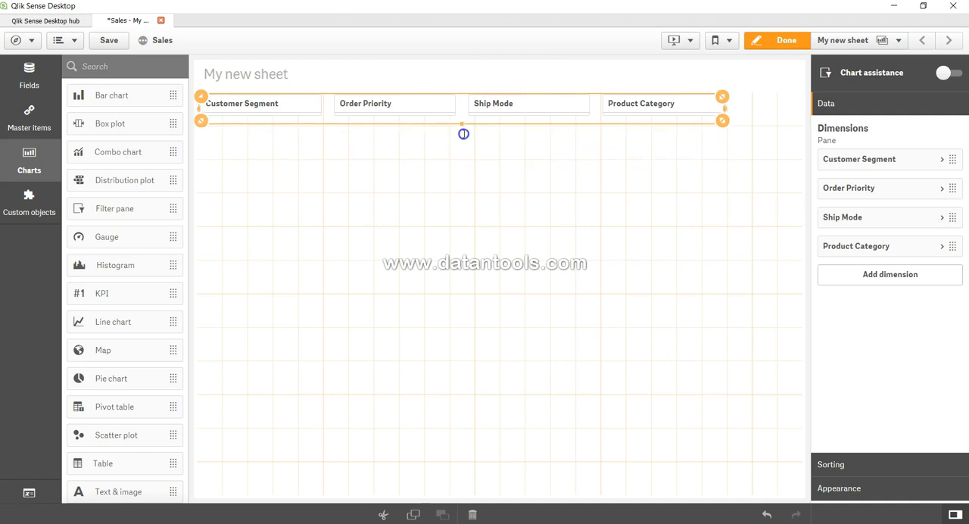
click(777, 39)
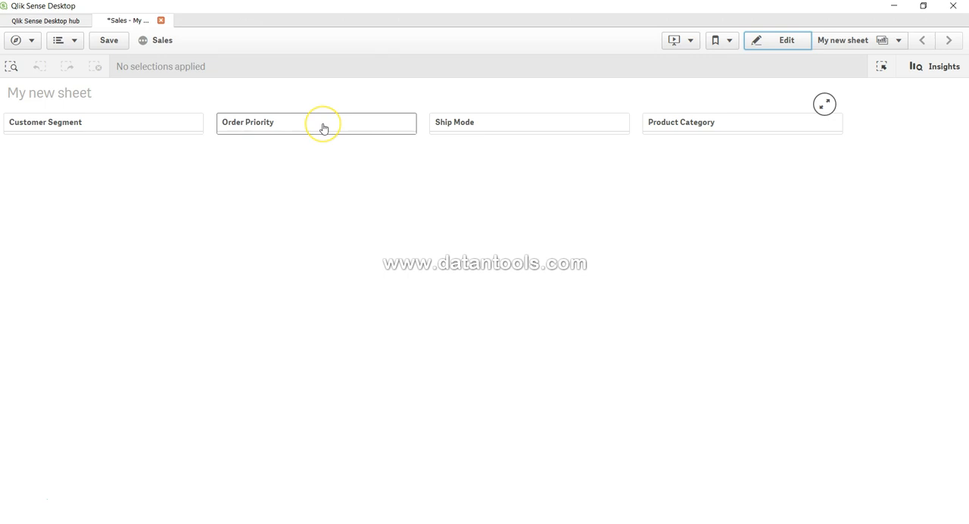
mouse_move(324, 127)
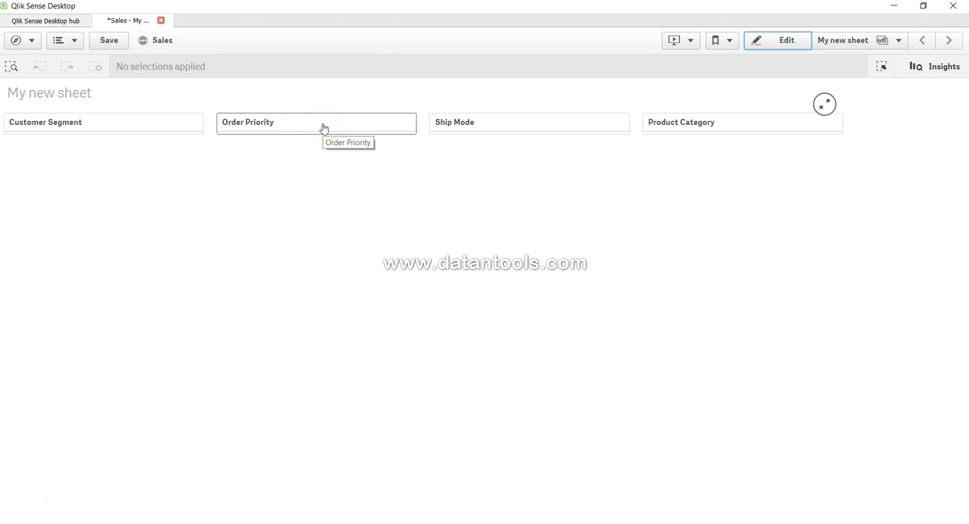
- Select Corporate from the Customer Segment header's value list
click(103, 121)
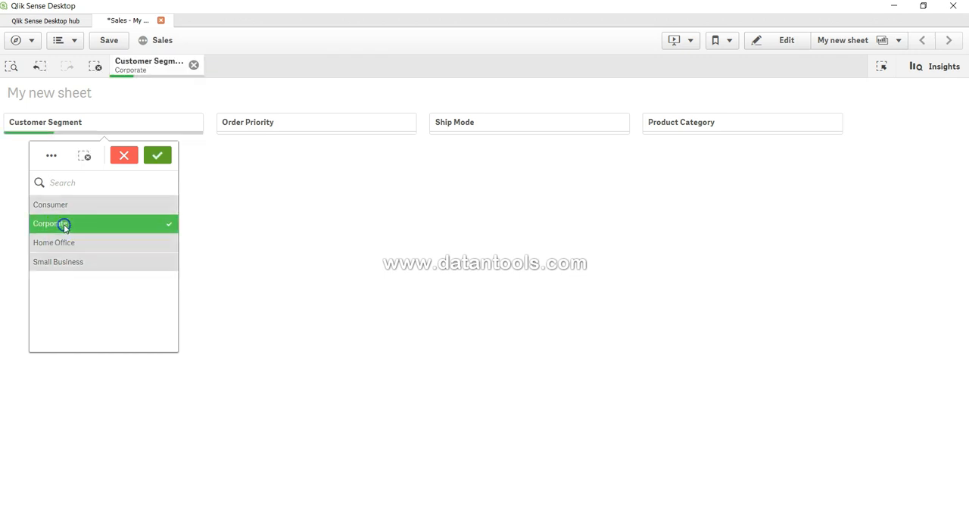
click(157, 154)
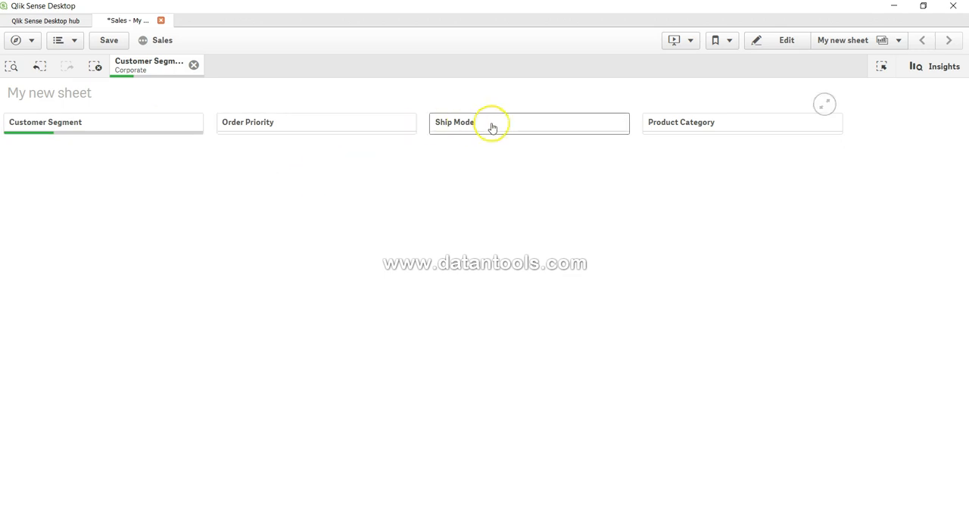
mouse_move(490, 124)
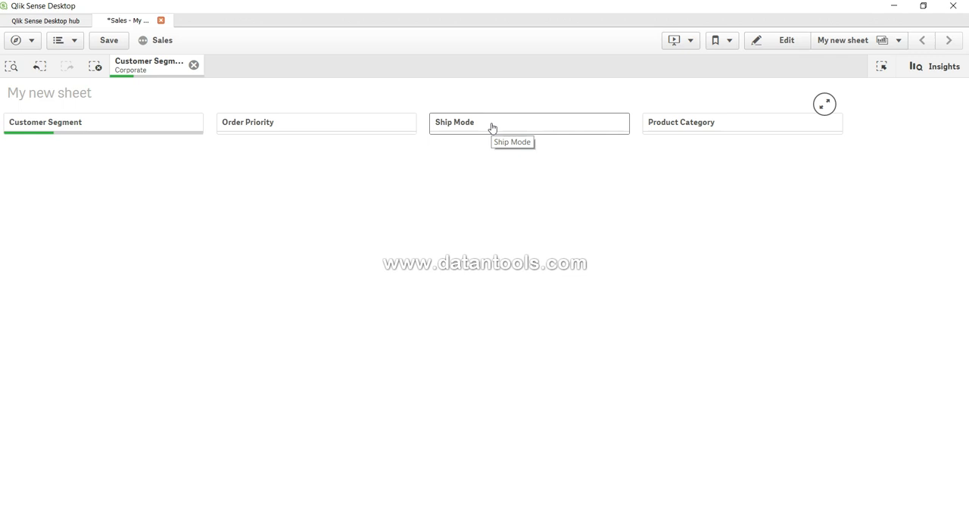
mouse_move(309, 121)
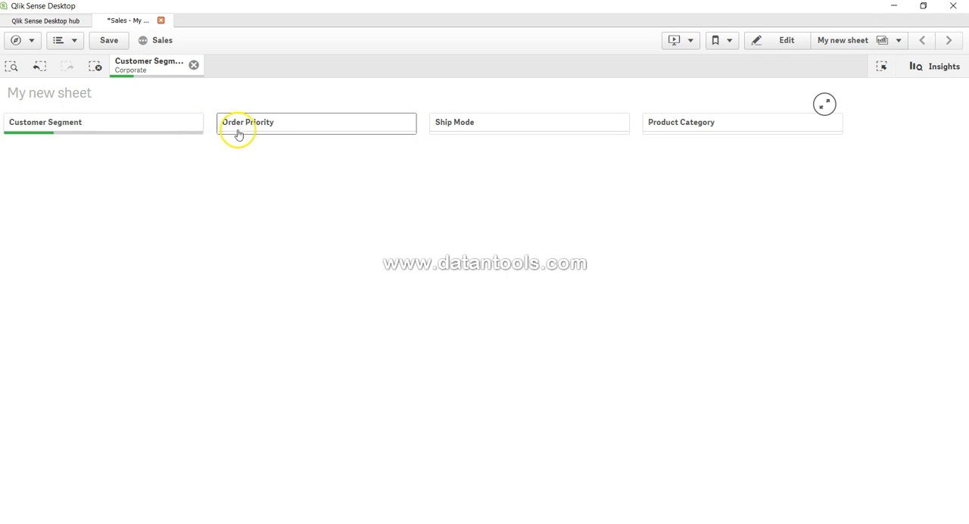
mouse_move(355, 128)
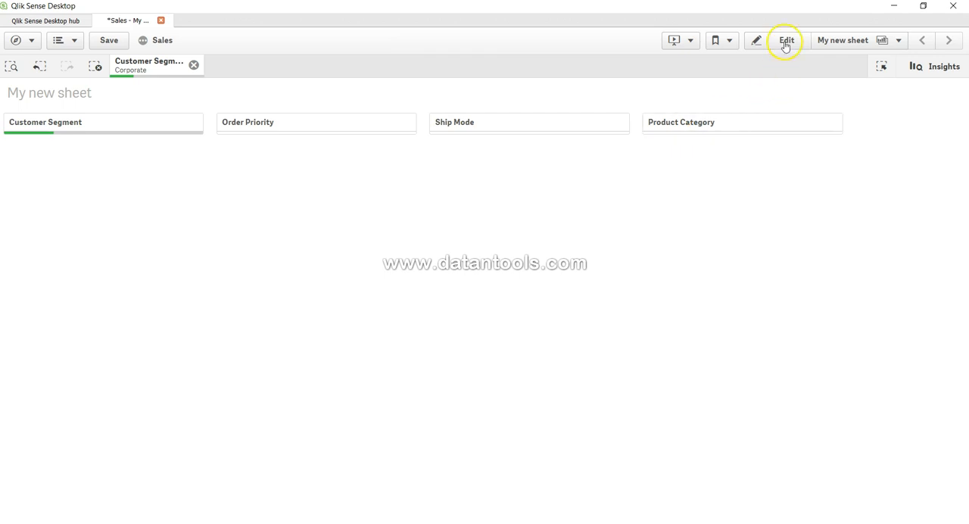
- Delete the Product Category, Ship Mode and Order Priority dimensions, leaving Customer Segment alone
click(785, 39)
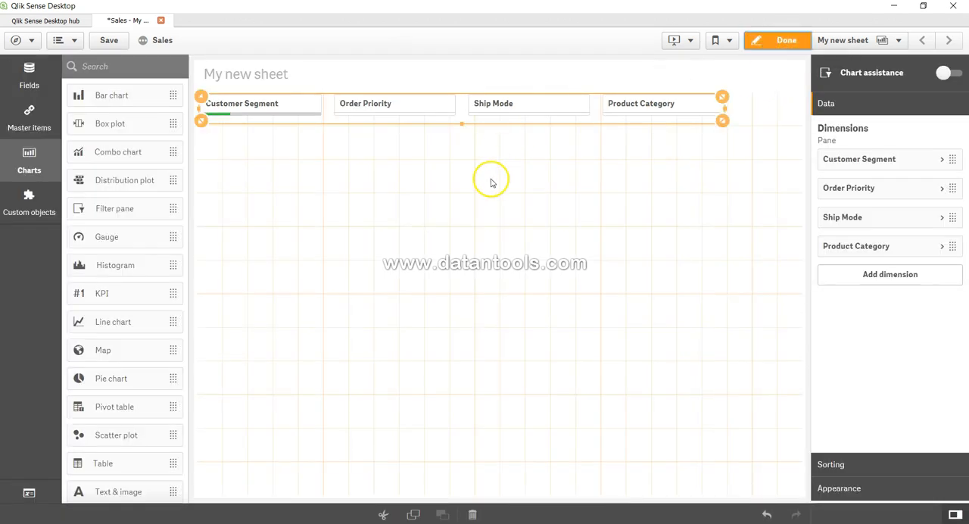
mouse_move(159, 224)
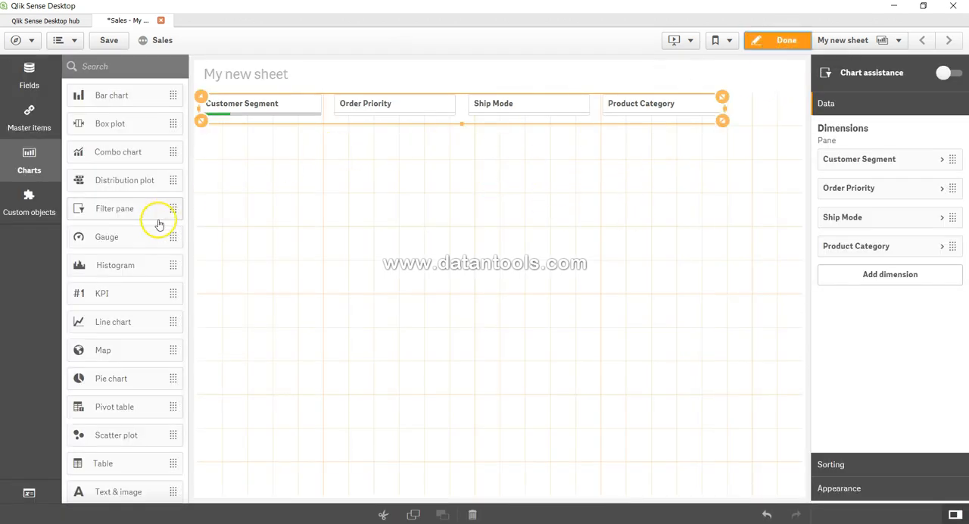
mouse_move(336, 206)
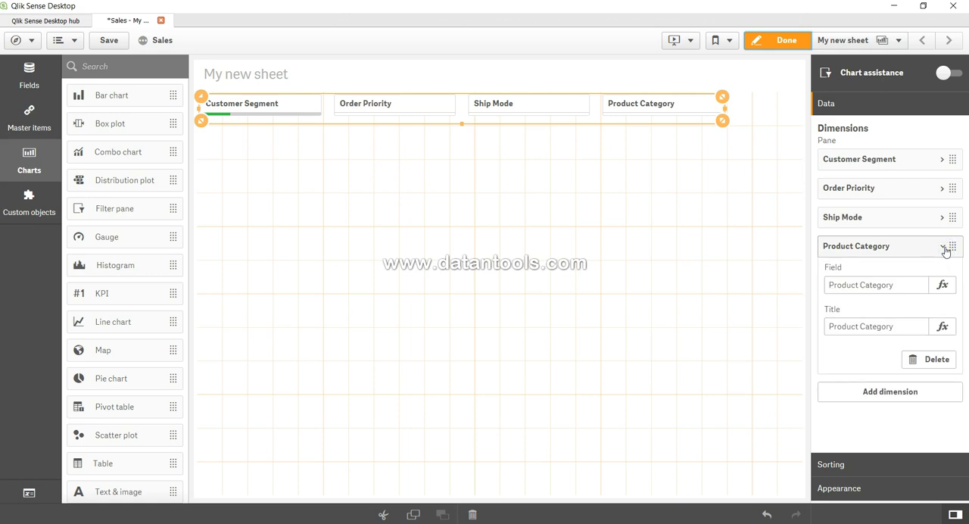
click(935, 359)
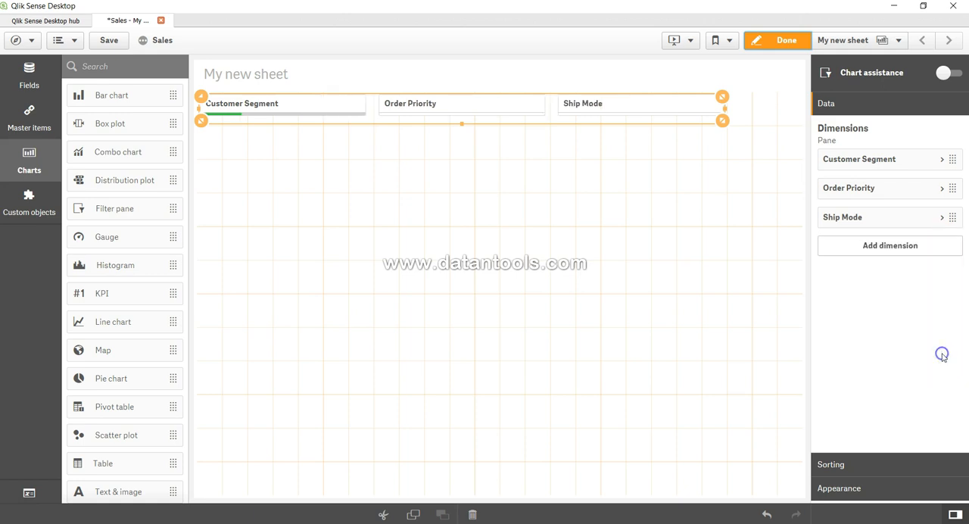
mouse_move(942, 218)
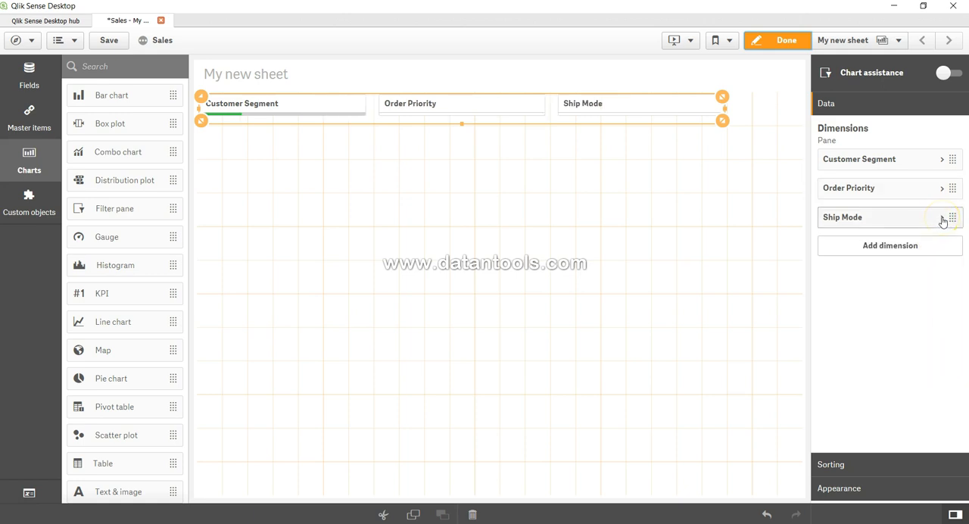
mouse_move(930, 218)
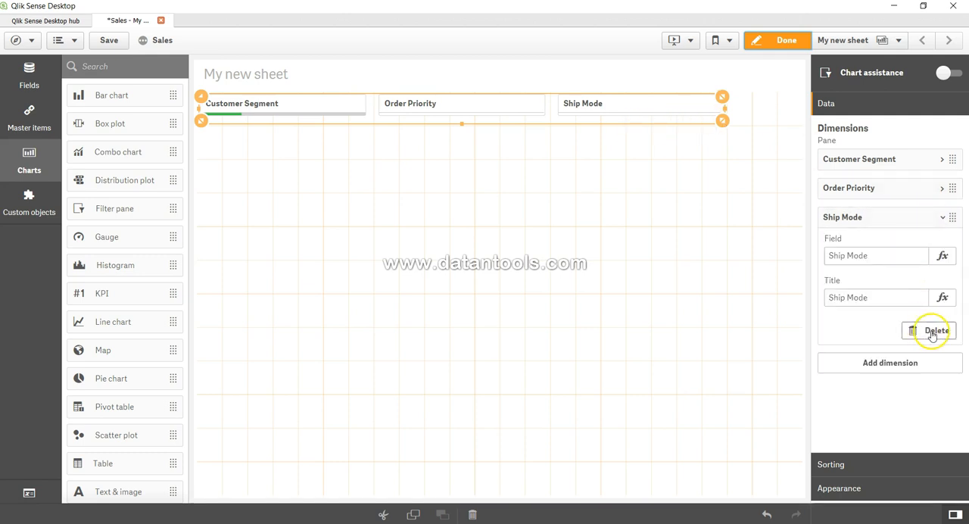
click(936, 330)
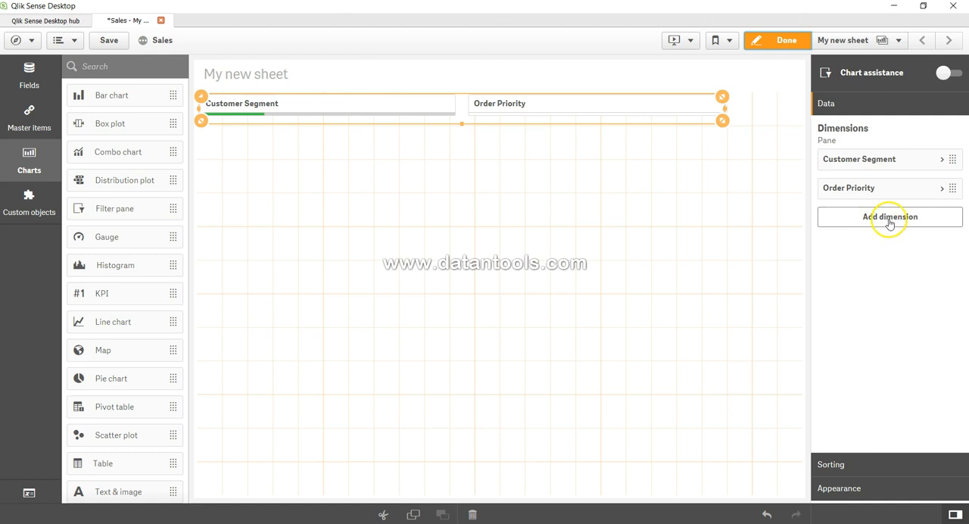
click(847, 188)
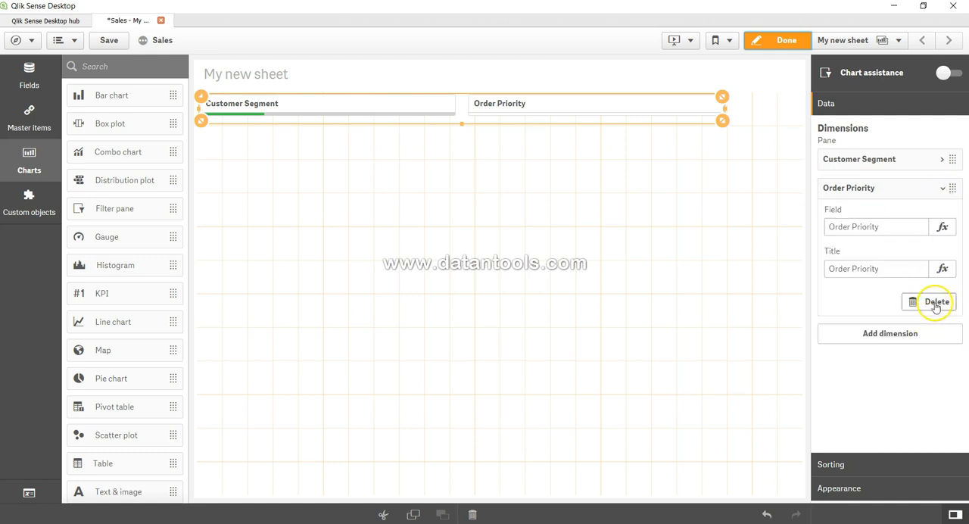
click(935, 302)
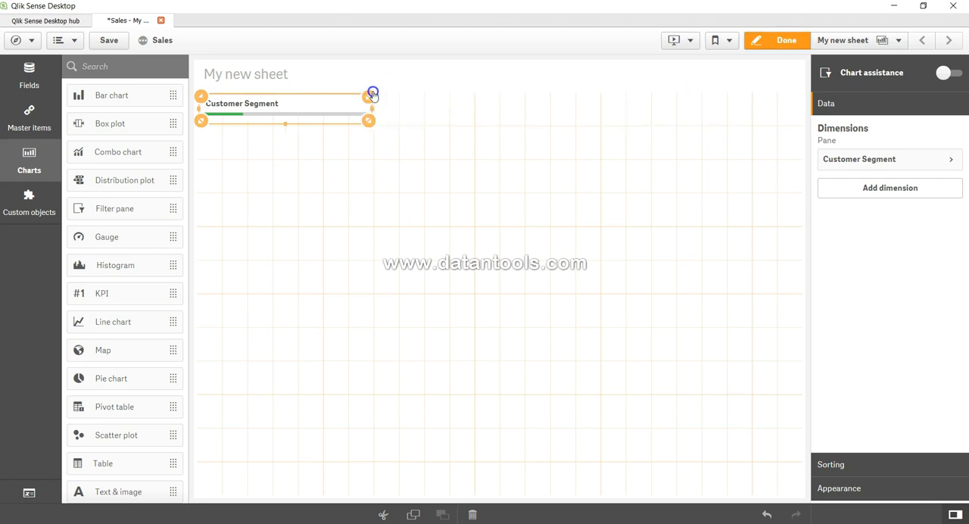
- Narrow the Customer Segment pane and start a dimension on a second filter pane
drag(372, 94, 309, 100)
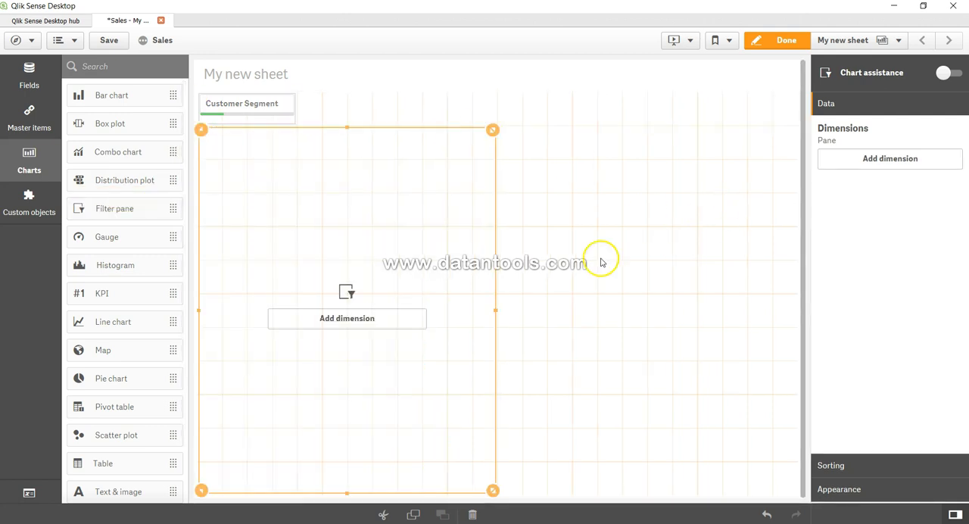
click(347, 317)
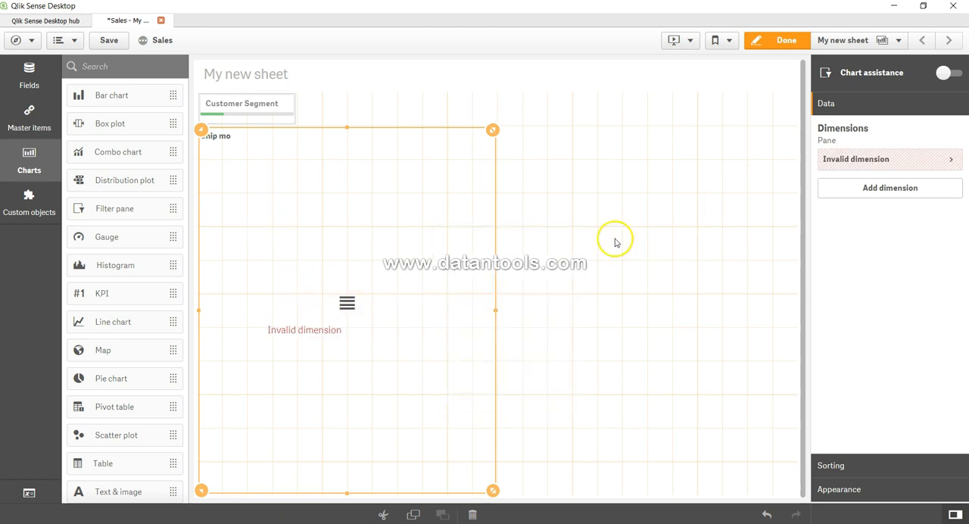
- Set the new pane's dimension expression to =[Ship Mode] and apply it
click(871, 158)
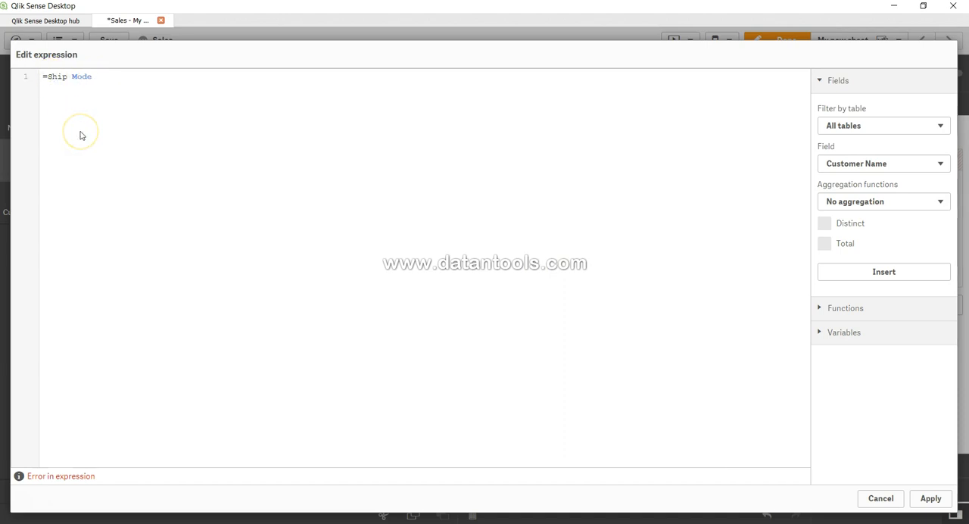
text([Ship Mode])
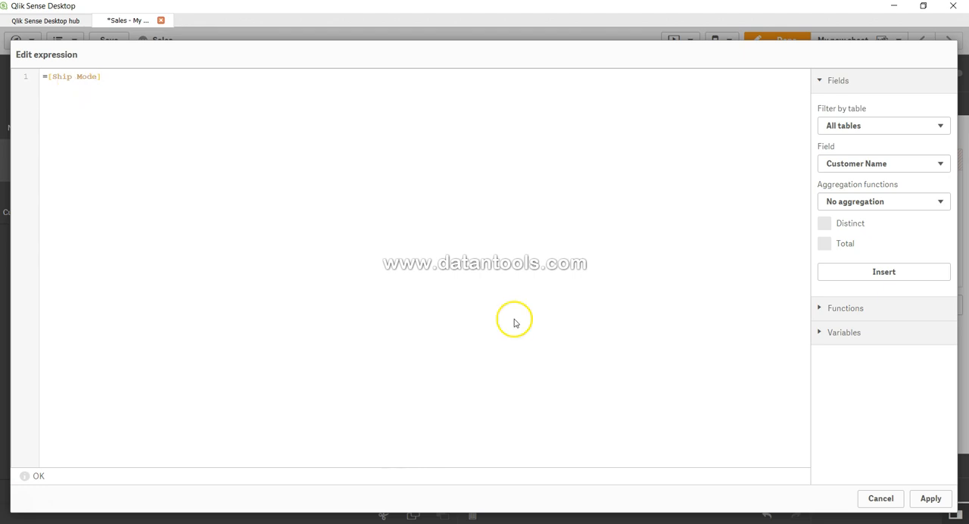
click(929, 498)
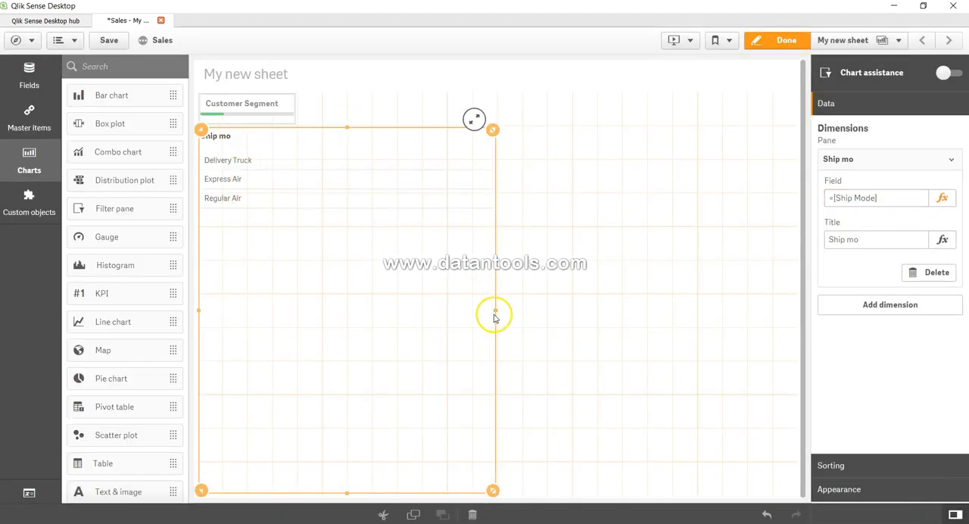
- Shrink the Ship Mode pane to fit its three values and finish editing
drag(492, 310, 306, 293)
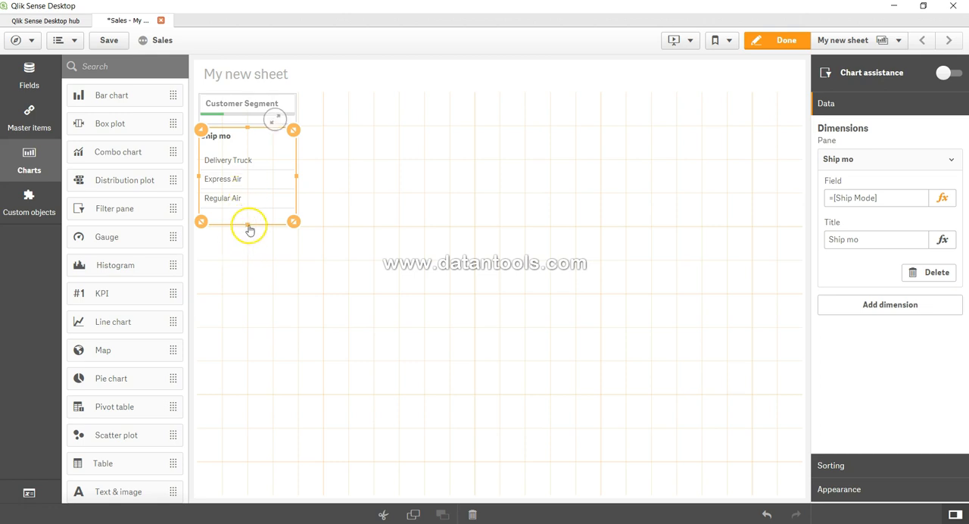
mouse_move(243, 224)
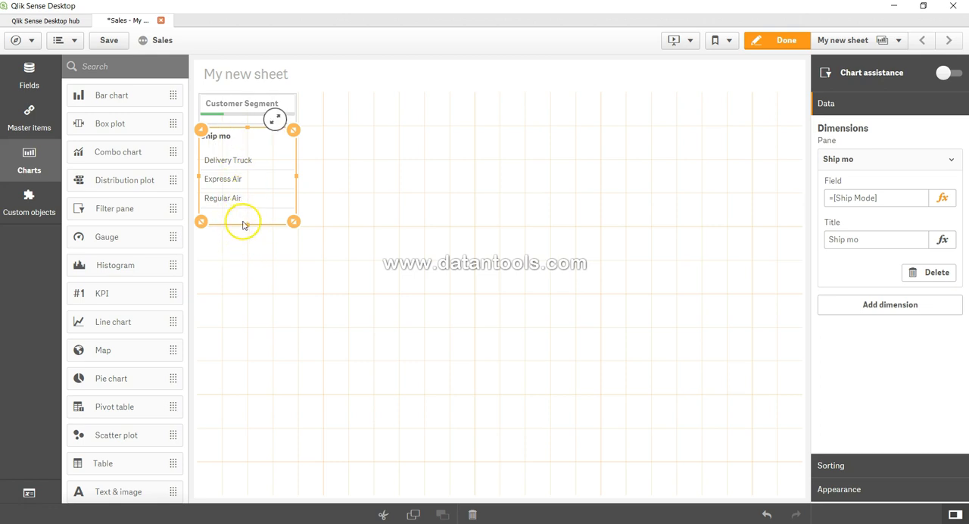
click(785, 39)
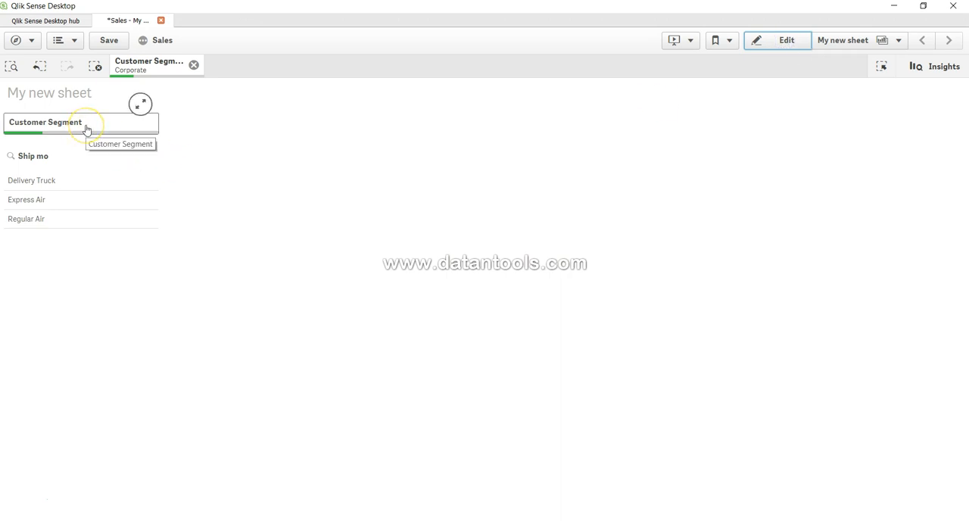
mouse_move(129, 136)
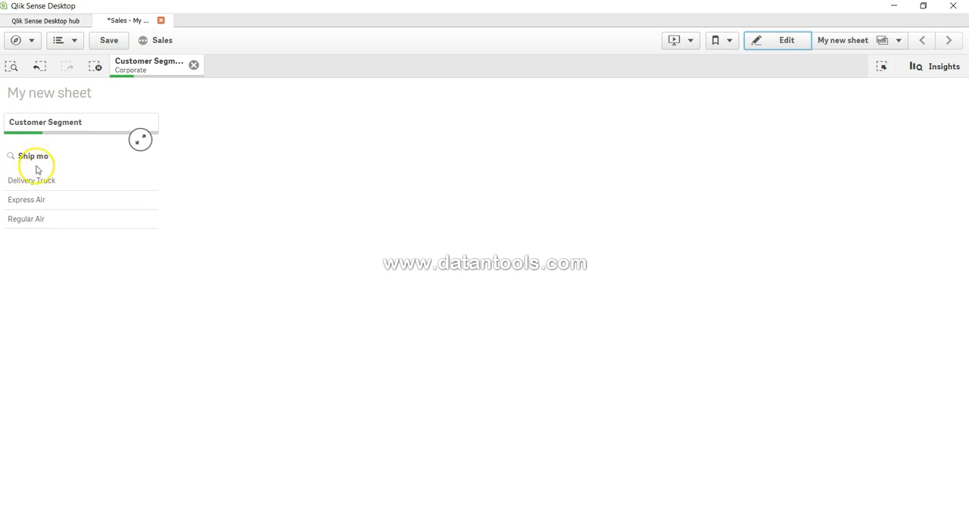
mouse_move(64, 206)
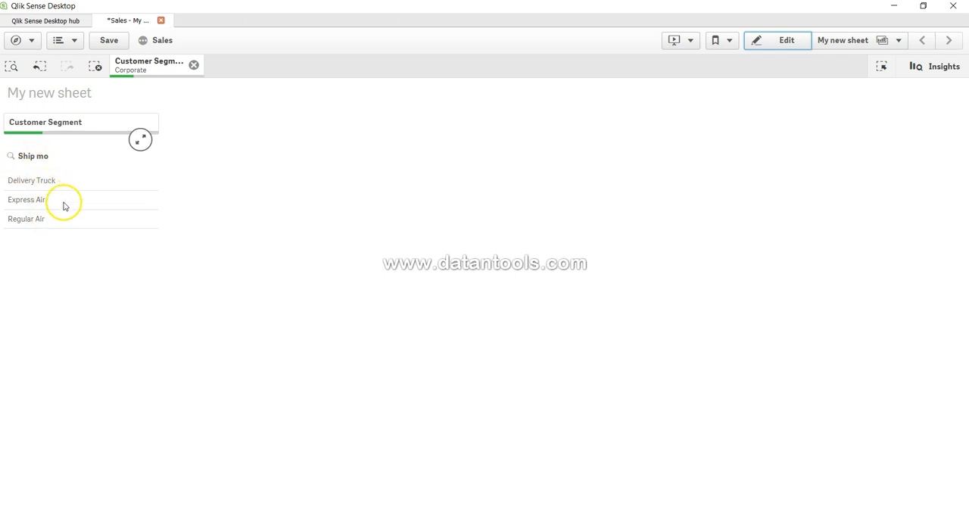
mouse_move(82, 200)
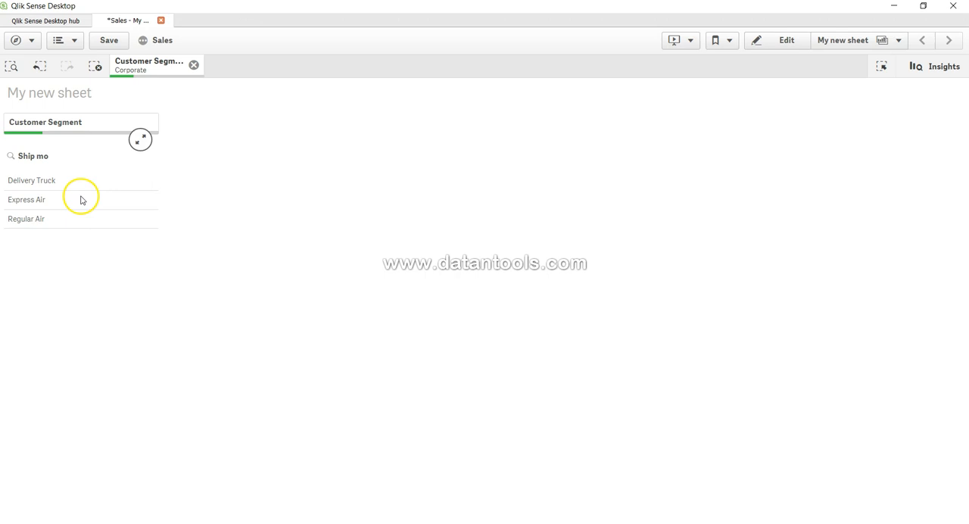
mouse_move(82, 199)
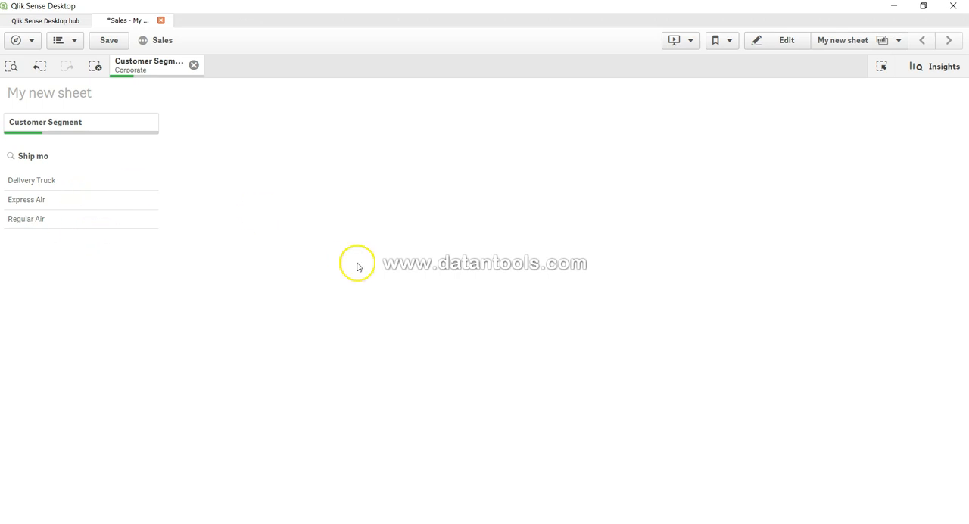
mouse_move(418, 141)
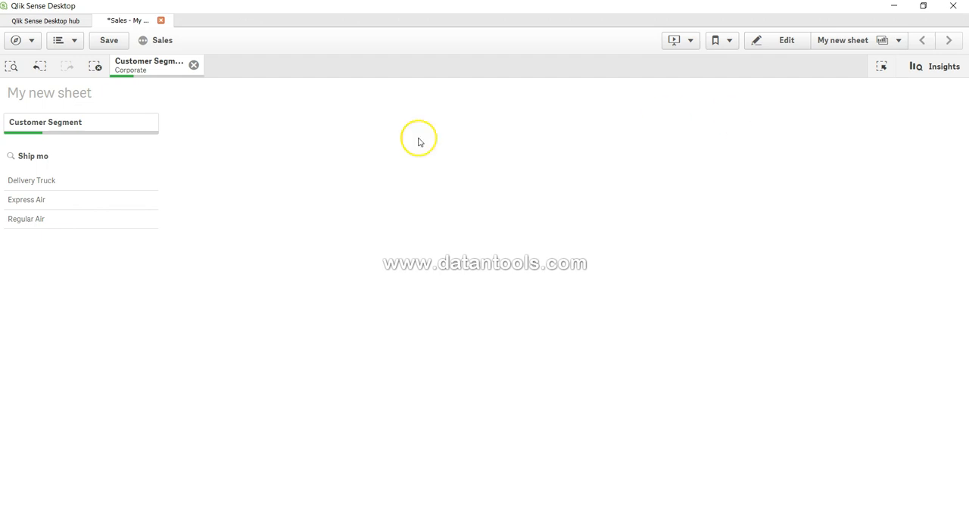
mouse_move(349, 194)
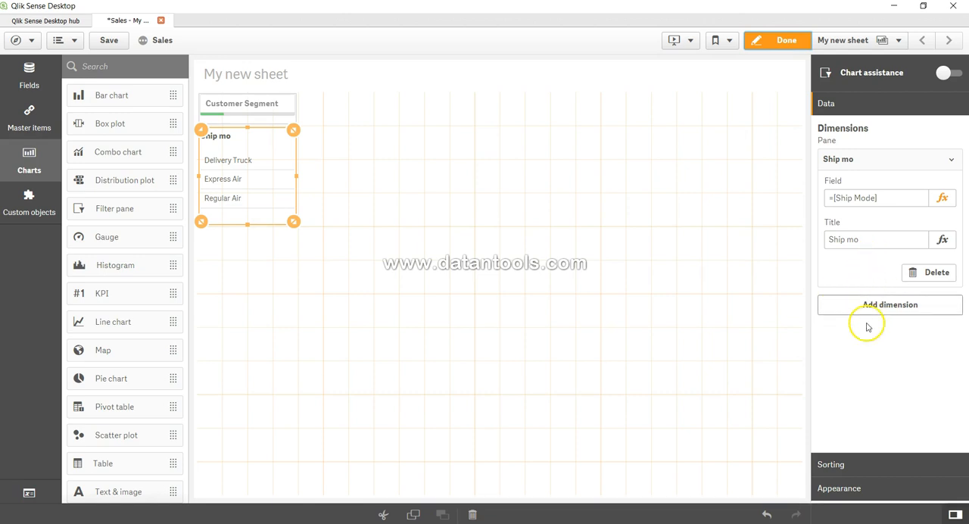
mouse_move(857, 189)
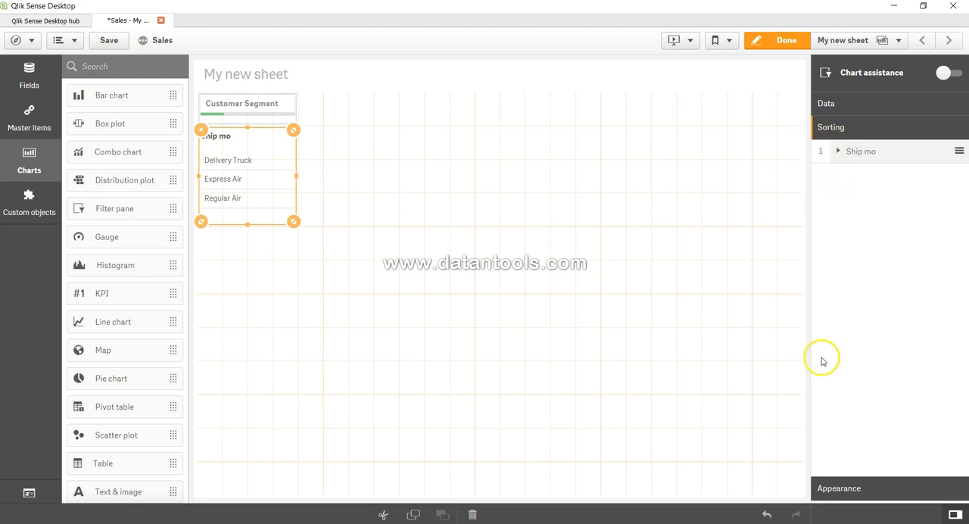
- In the Ship Mode pane's General appearance options, enable Show titles briefly, then leave it off
click(839, 152)
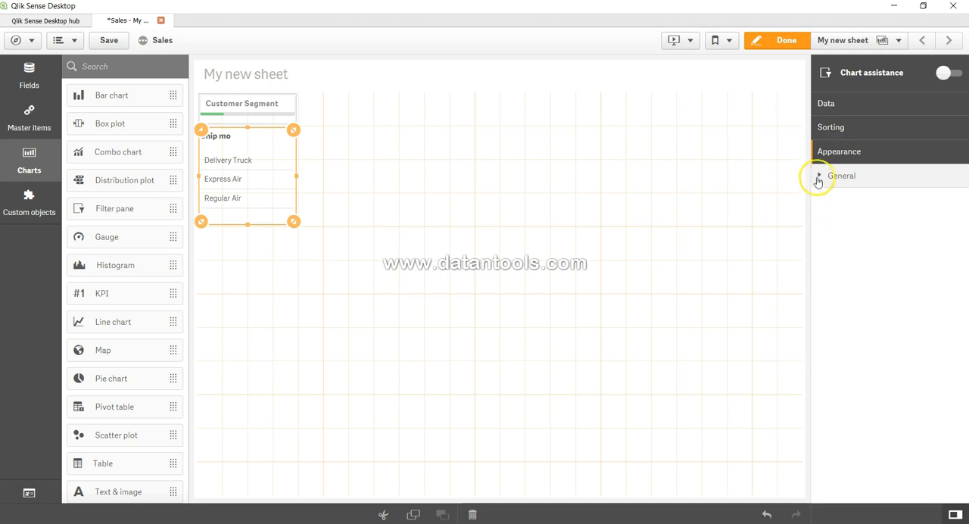
click(842, 176)
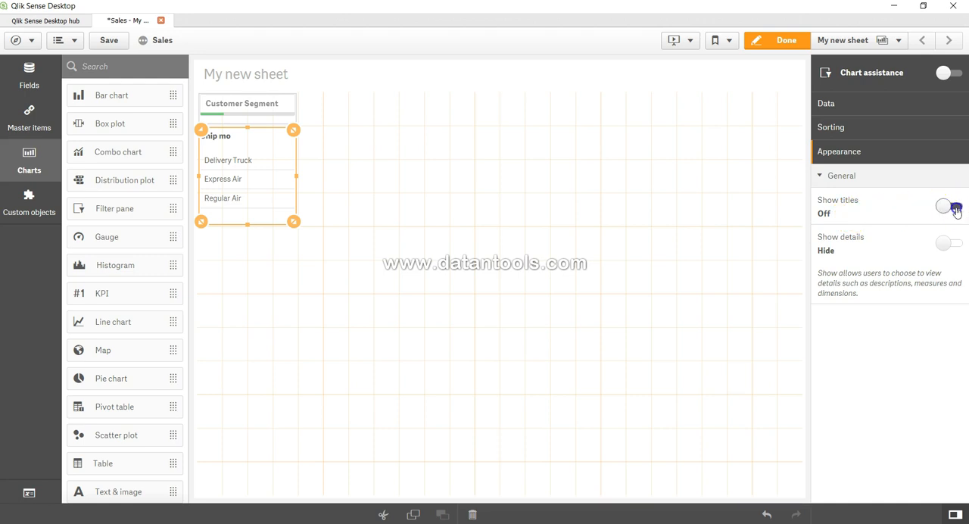
click(949, 206)
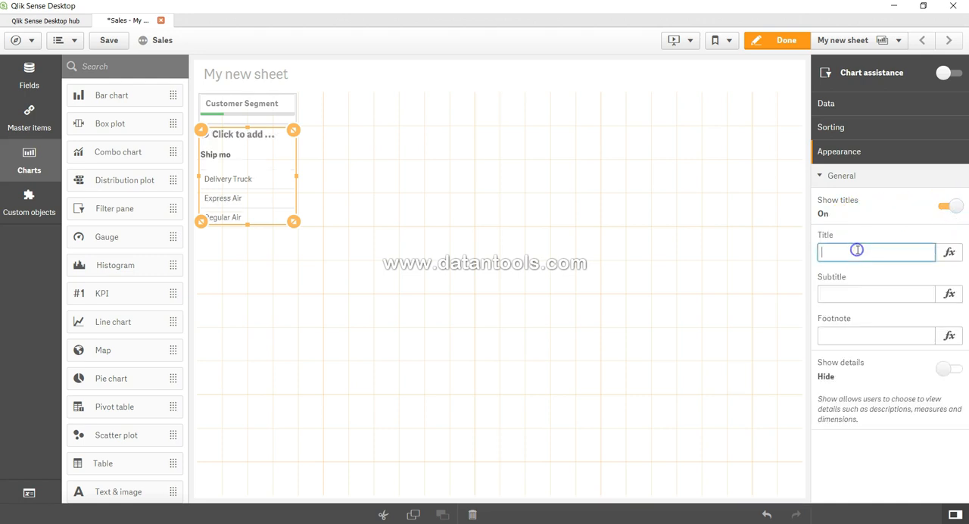
click(875, 293)
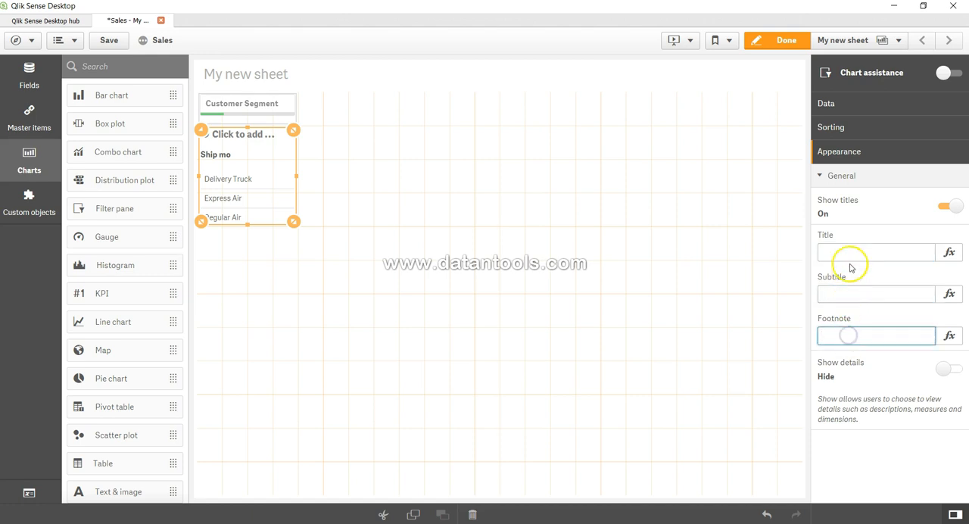
click(948, 205)
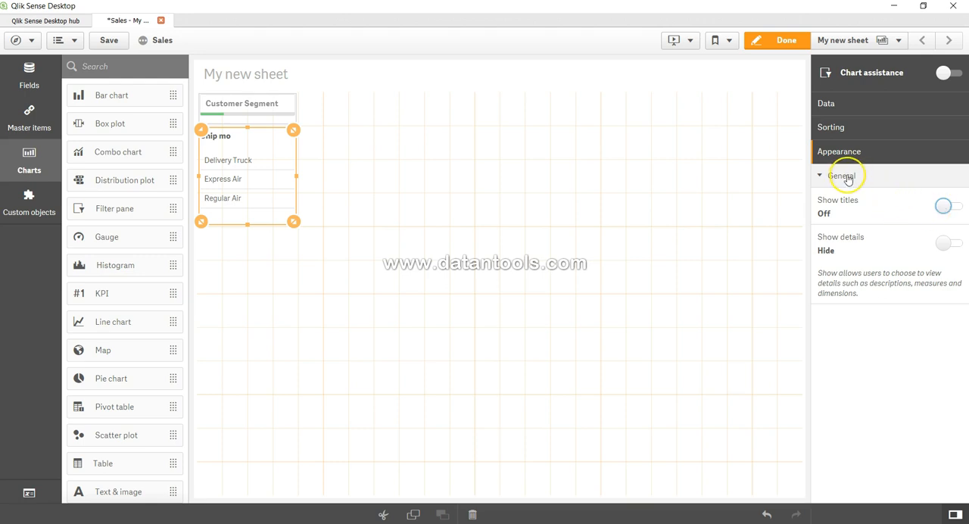
click(842, 175)
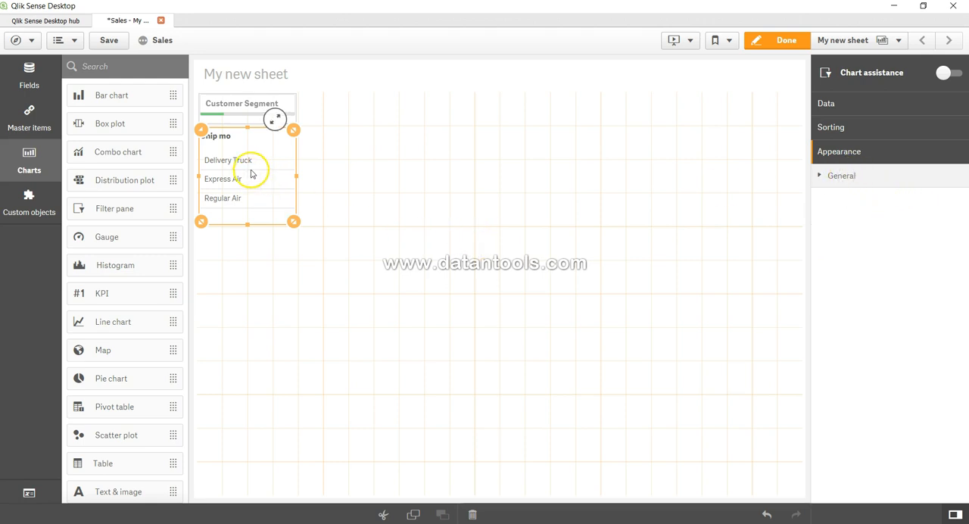